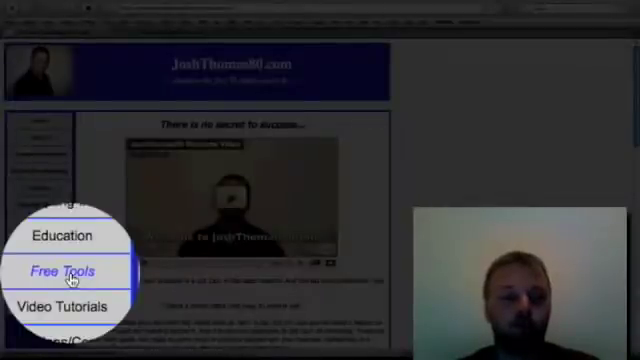
Step: Go to Free Tools, then Website Tools, and scroll to the FileZilla/CyberDuck FTP Clients links
{"action": "left_click", "coordinate": [62, 271]}
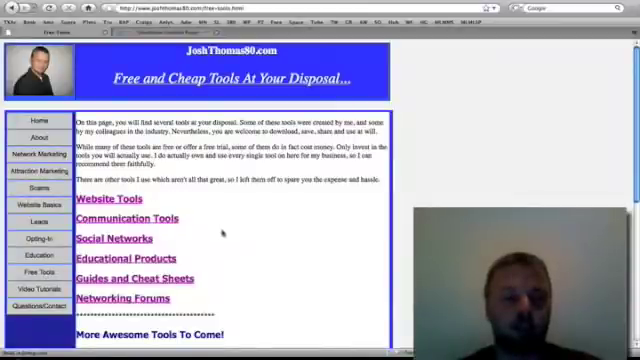
{"action": "scroll", "scroll_direction": "down", "scroll_amount": 3}
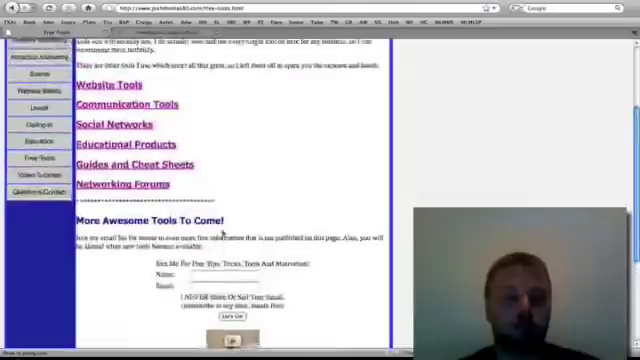
{"action": "scroll", "scroll_direction": "up", "scroll_amount": 3}
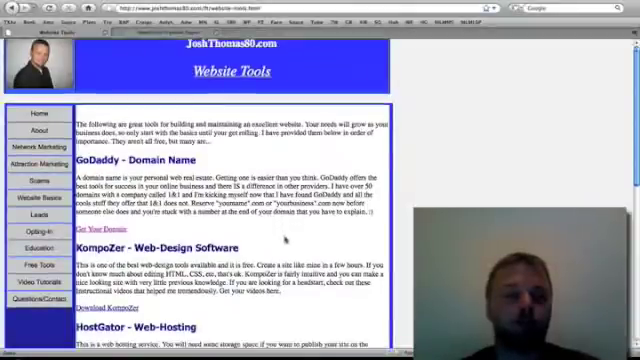
{"action": "scroll", "scroll_direction": "down", "scroll_amount": 3}
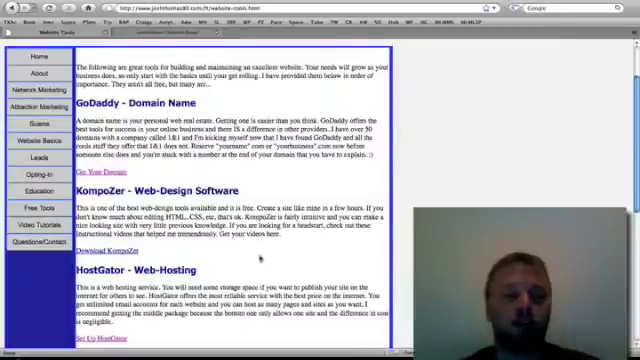
{"action": "scroll", "scroll_direction": "down", "scroll_amount": 3}
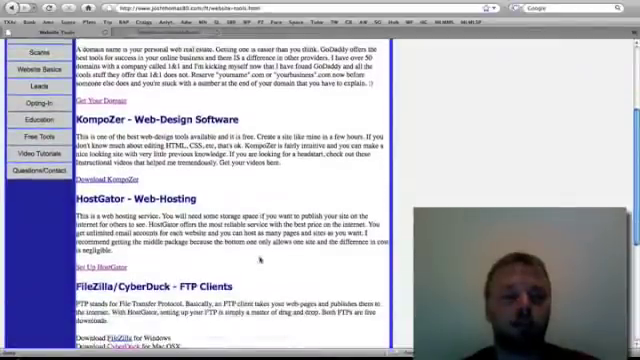
{"action": "scroll", "scroll_direction": "down", "scroll_amount": 3}
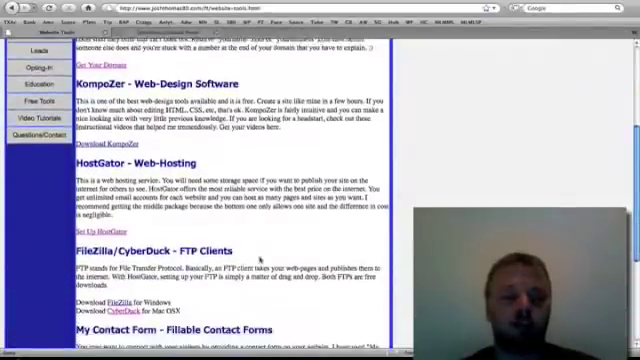
{"action": "scroll", "scroll_direction": "down", "scroll_amount": 3}
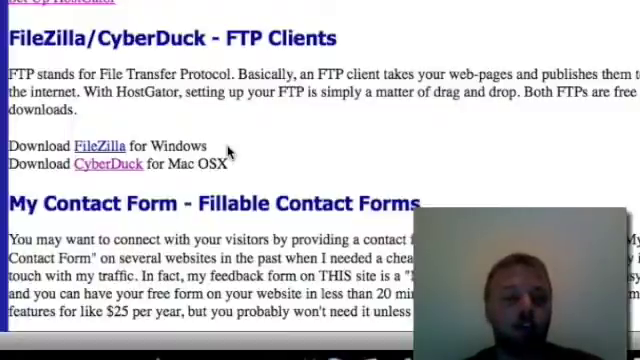
{"action": "mouse_move", "coordinate": [155, 186]}
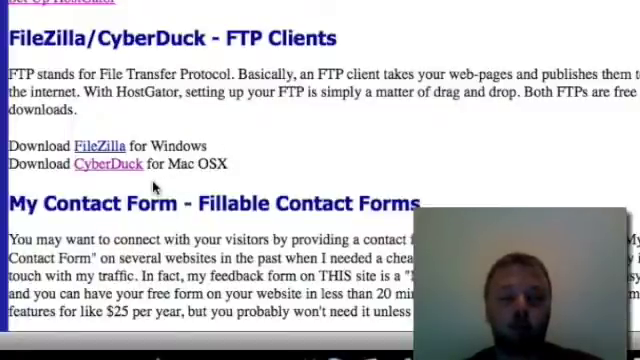
{"action": "mouse_move", "coordinate": [120, 180]}
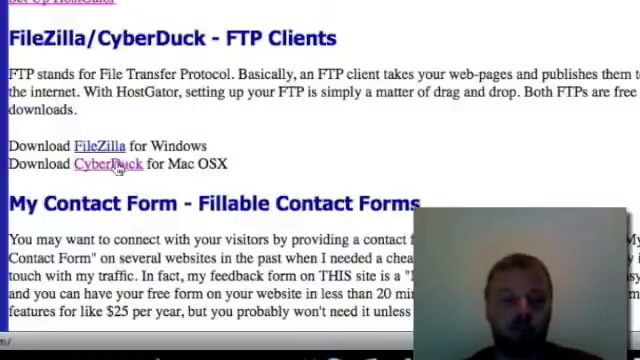
Step: Open the Cyberduck site and start downloading Cyberduck-3.1.2.dmg
{"action": "left_click", "coordinate": [102, 164]}
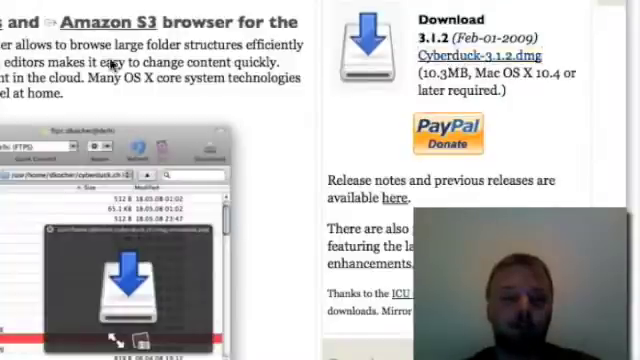
{"action": "left_click", "coordinate": [464, 44]}
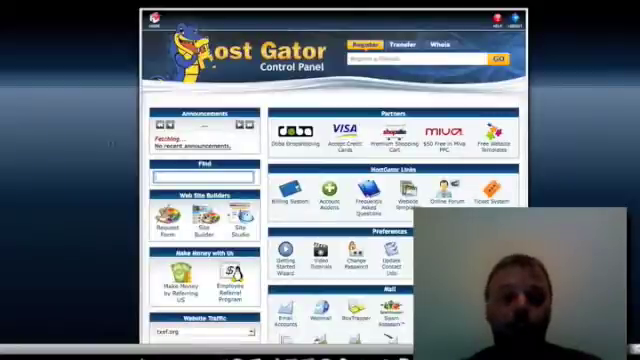
Step: Scroll the cPanel home to the Files section and open FTP Accounts
{"action": "scroll", "scroll_direction": "down", "scroll_amount": 3}
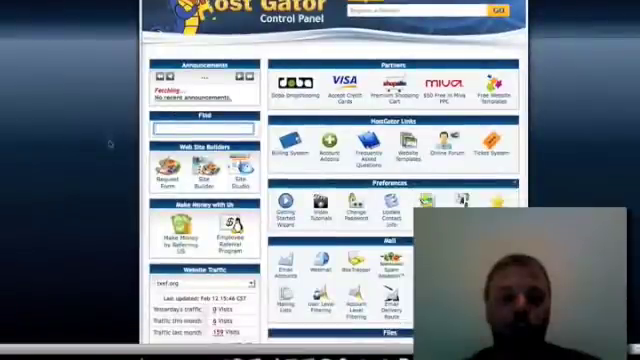
{"action": "scroll", "scroll_direction": "down", "scroll_amount": 3}
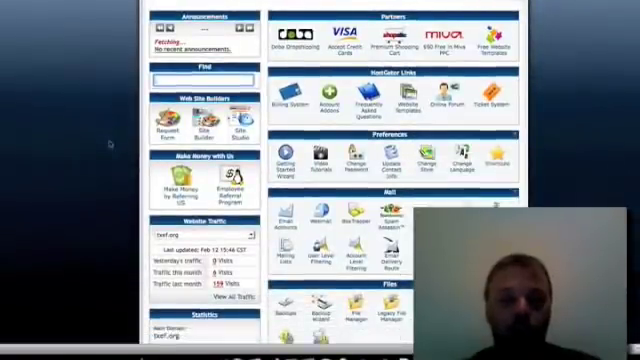
{"action": "scroll", "scroll_direction": "down", "scroll_amount": 3}
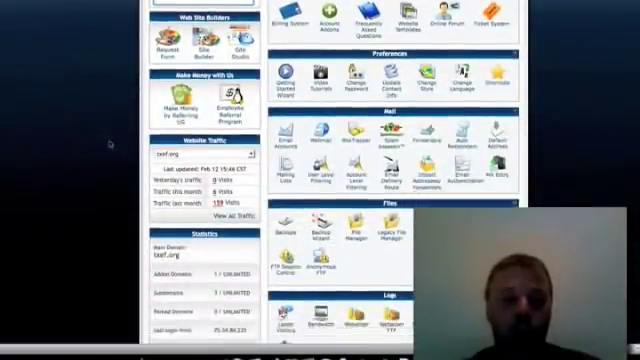
{"action": "scroll", "scroll_direction": "down", "scroll_amount": 3}
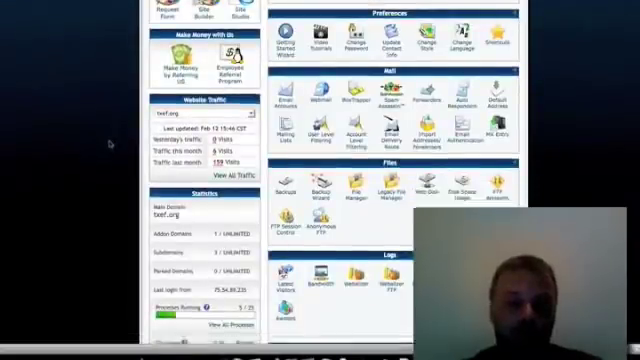
{"action": "scroll", "scroll_direction": "down", "scroll_amount": 3}
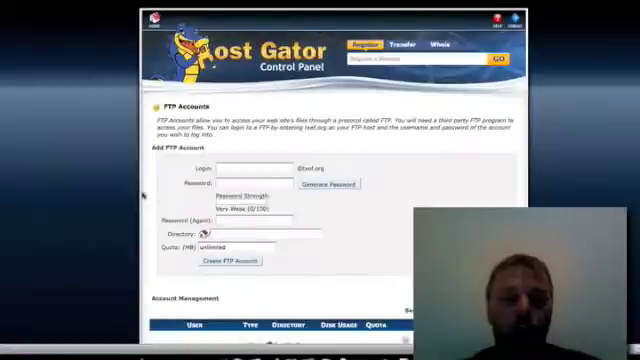
Step: Enter a login and a very strong password, then create the FTP account
{"action": "left_click", "coordinate": [248, 163]}
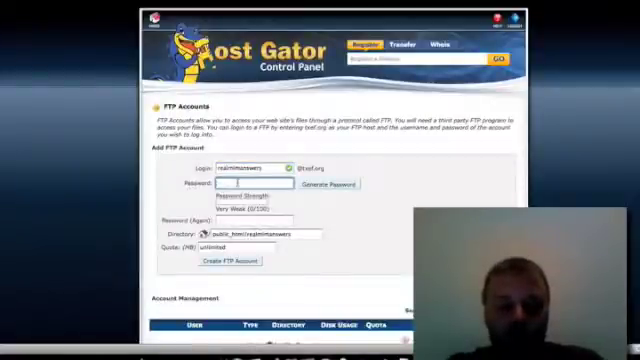
{"action": "type", "text": "password"}
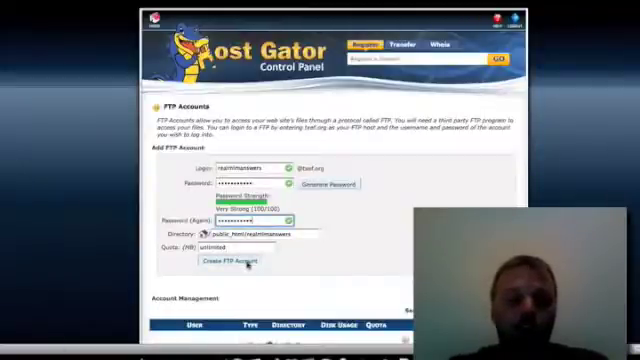
{"action": "left_click", "coordinate": [228, 263]}
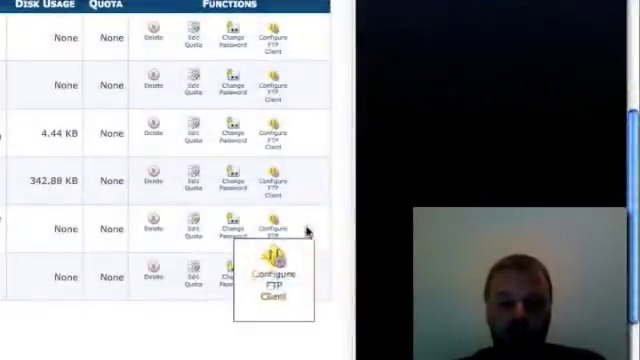
{"action": "mouse_move", "coordinate": [267, 133]}
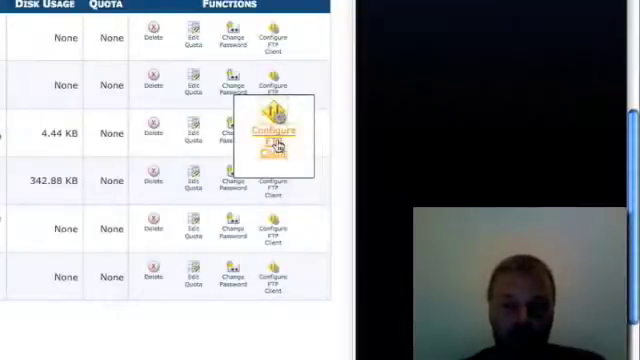
Step: Open Configure FTP Client for the account and download the Cyberduck (for Mac) configuration
{"action": "left_click", "coordinate": [277, 135]}
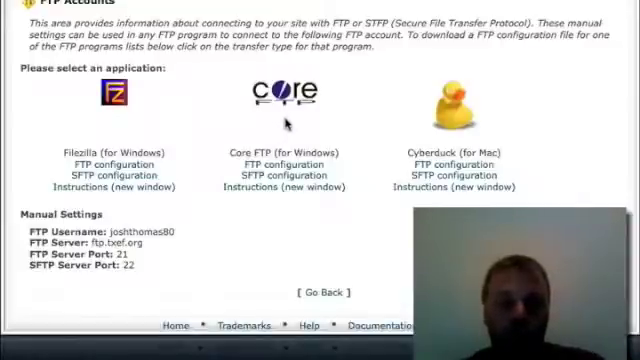
{"action": "mouse_move", "coordinate": [401, 135]}
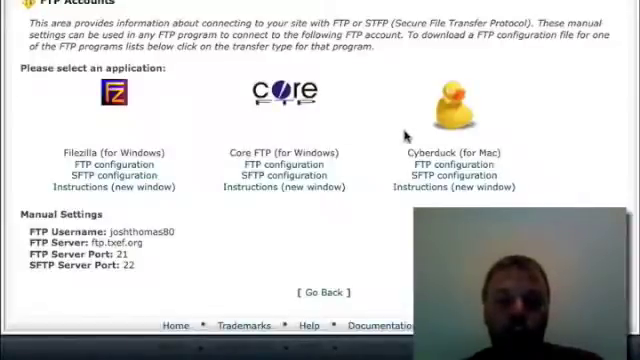
{"action": "mouse_move", "coordinate": [285, 128]}
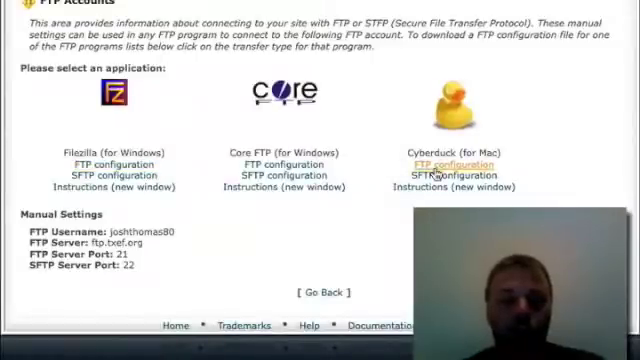
{"action": "left_click", "coordinate": [465, 164]}
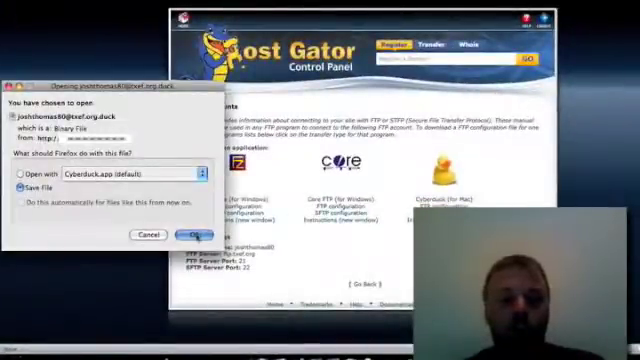
Step: Save the Cyberduck .duck configuration file from the Firefox download prompt
{"action": "left_click", "coordinate": [188, 233]}
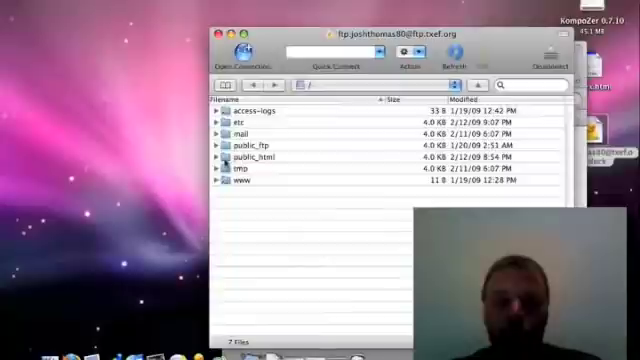
Step: Expand public_html and open the joshthomas80.com folder
{"action": "left_click", "coordinate": [213, 158]}
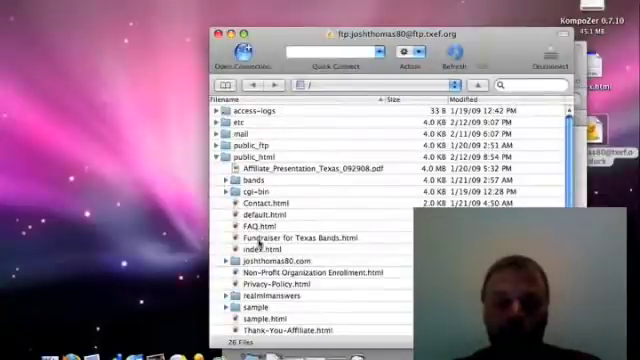
{"action": "scroll", "scroll_direction": "down", "scroll_amount": 3}
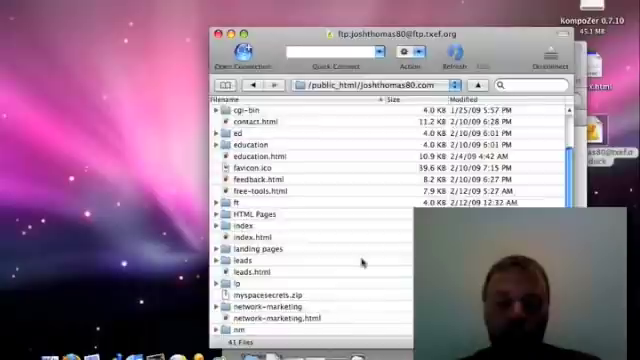
{"action": "scroll", "scroll_direction": "down", "scroll_amount": 3}
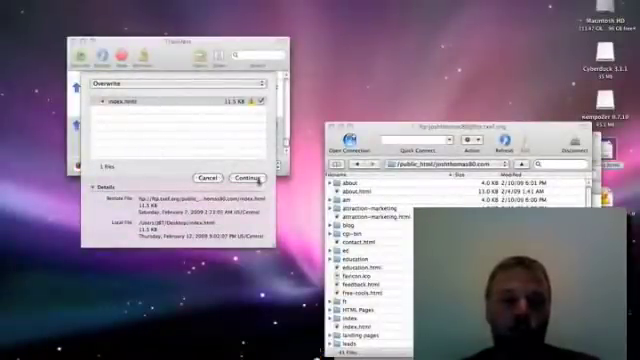
Step: Overwrite the server's index.html with the edited copy and continue the upload
{"action": "left_click", "coordinate": [243, 177]}
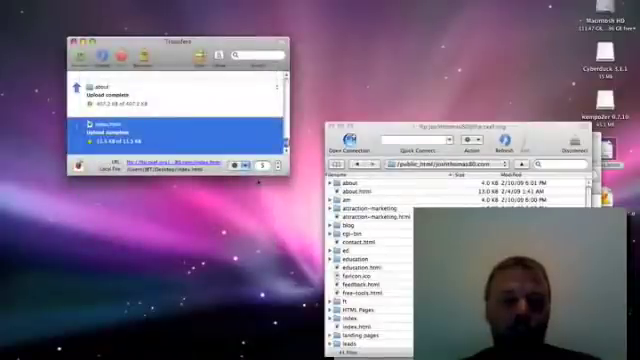